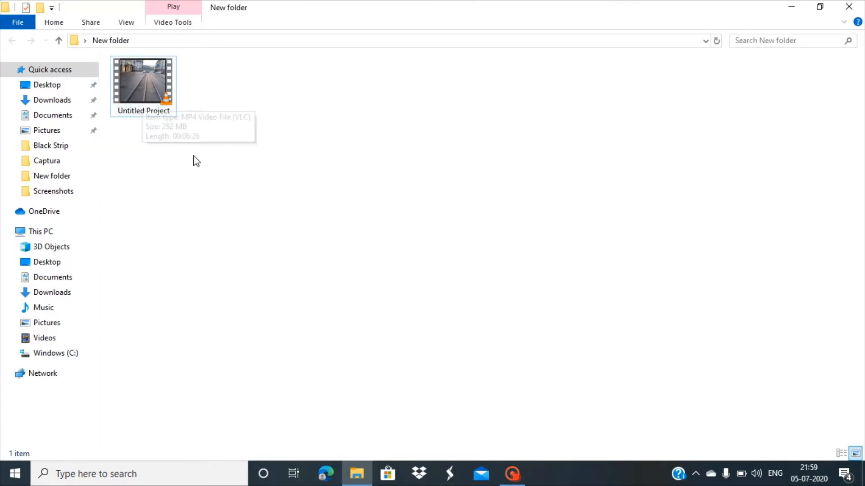
Play the Untitled Project video, then search Windows for 'video' to find Video editor.
left_click(143, 83)
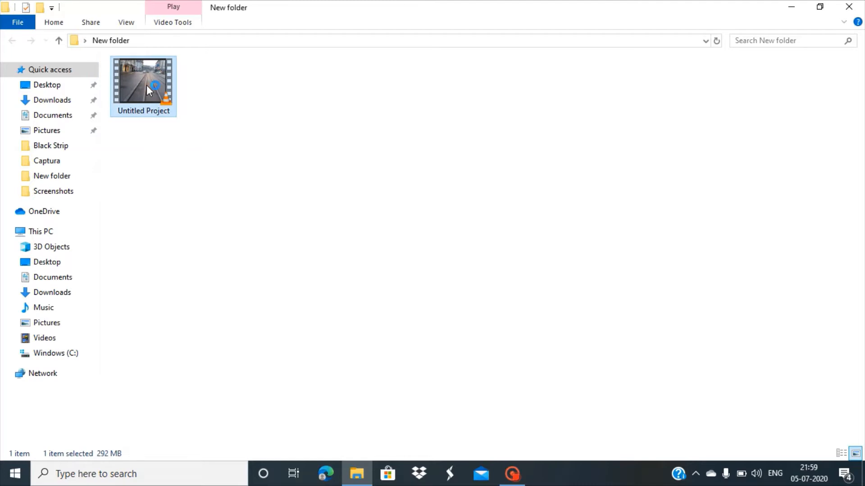
double_click(142, 83)
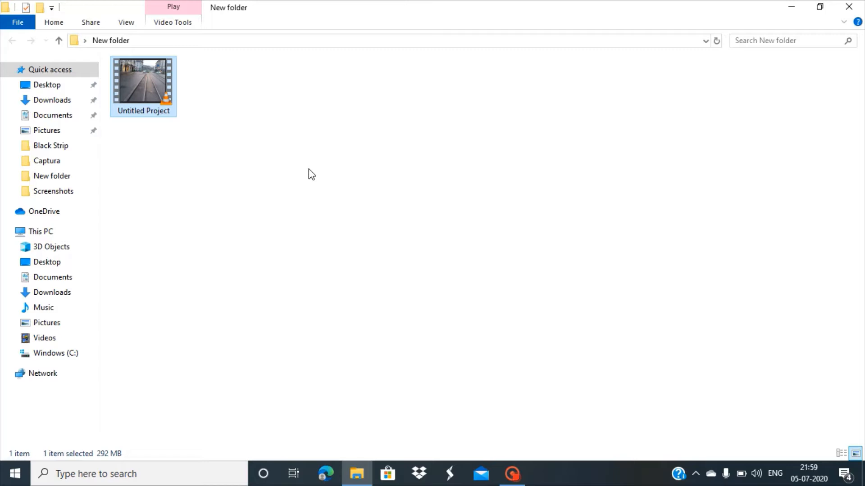
mouse_move(147, 391)
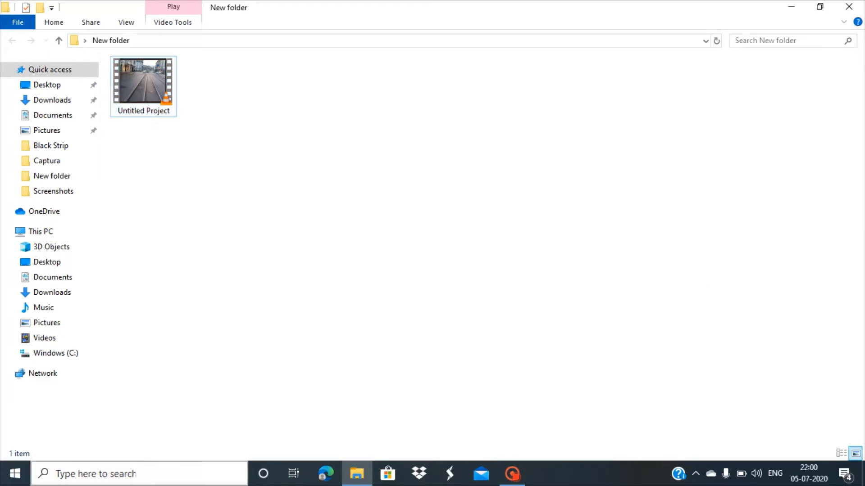
left_click(137, 474)
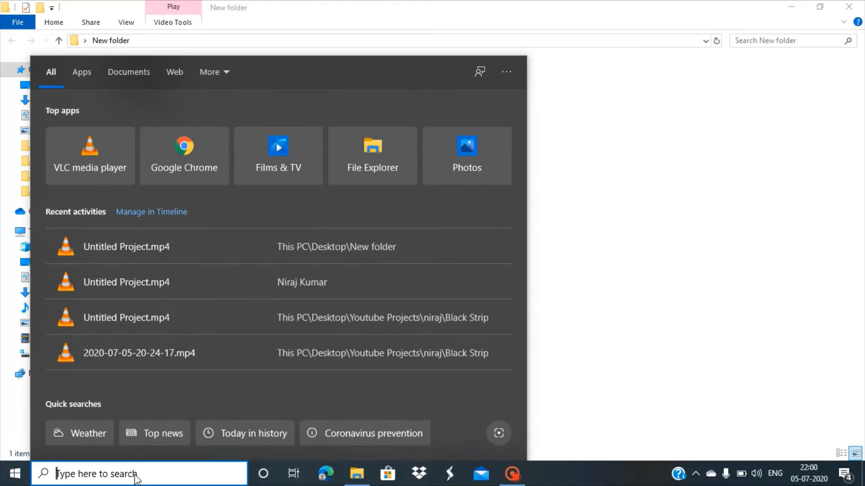
type("vide")
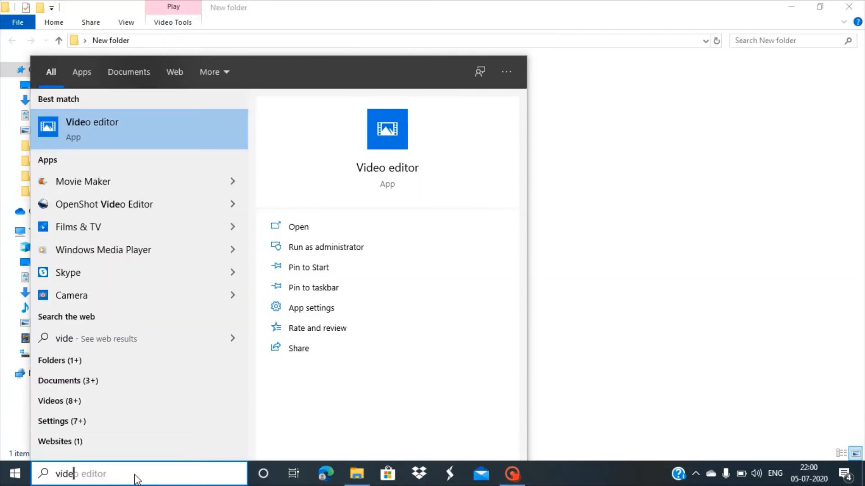
type("o")
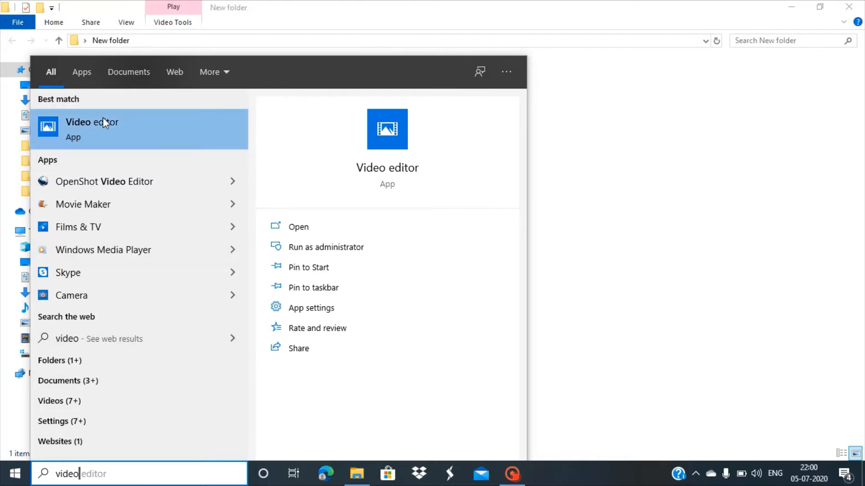
mouse_move(99, 128)
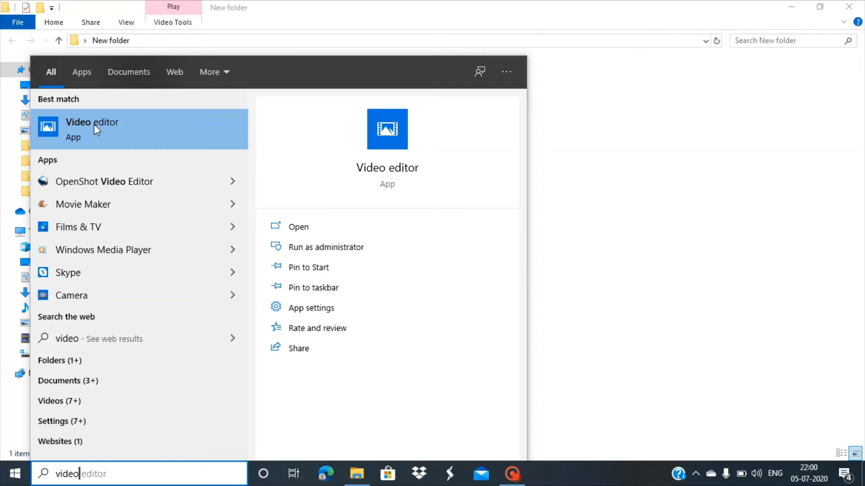
mouse_move(118, 134)
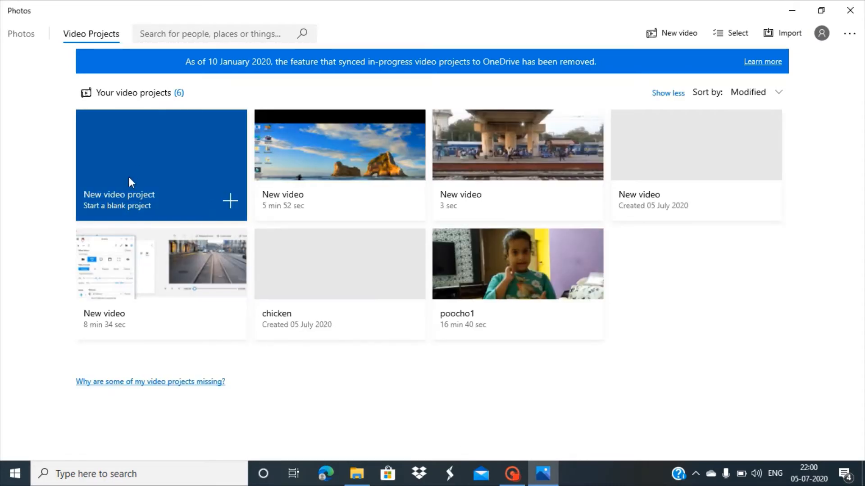
mouse_move(212, 204)
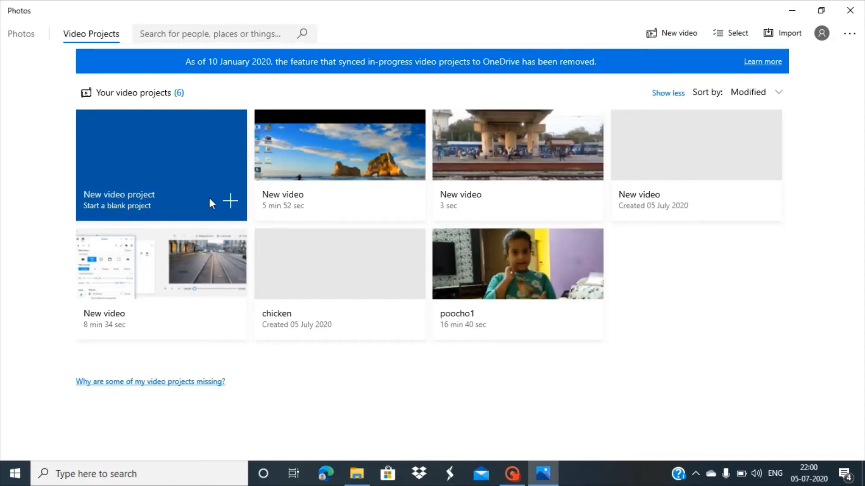
mouse_move(168, 181)
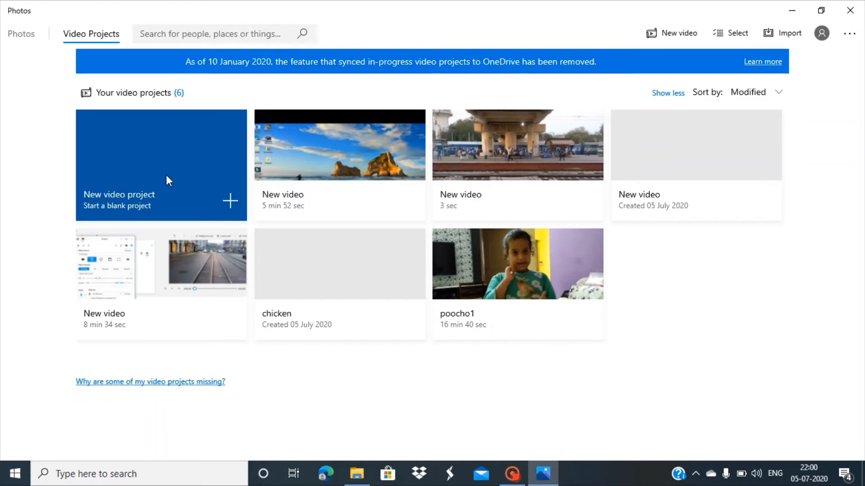
Start a new blank project from the New video project tile.
left_click(161, 165)
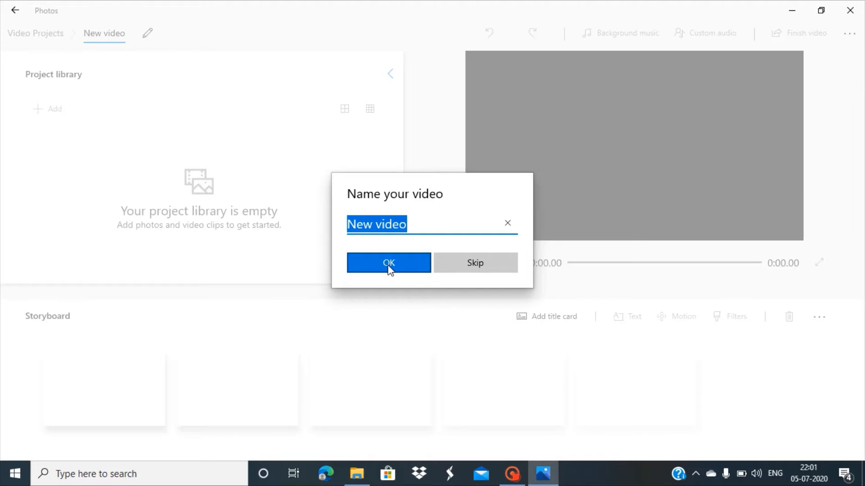
Keep 'New video' as the name and import Untitled Project from Desktop's New folder.
left_click(388, 263)
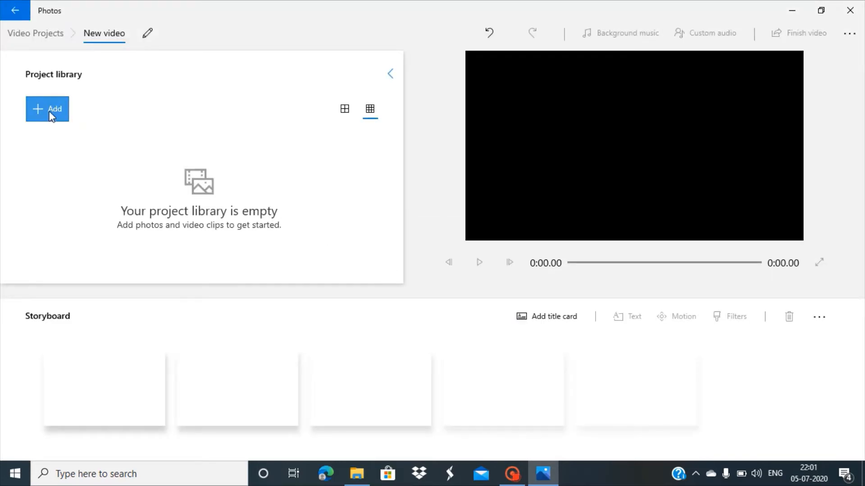
left_click(47, 108)
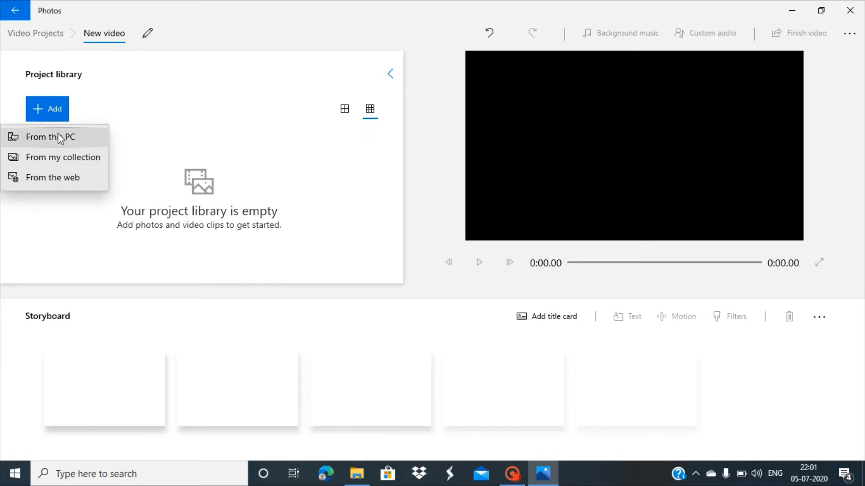
left_click(51, 137)
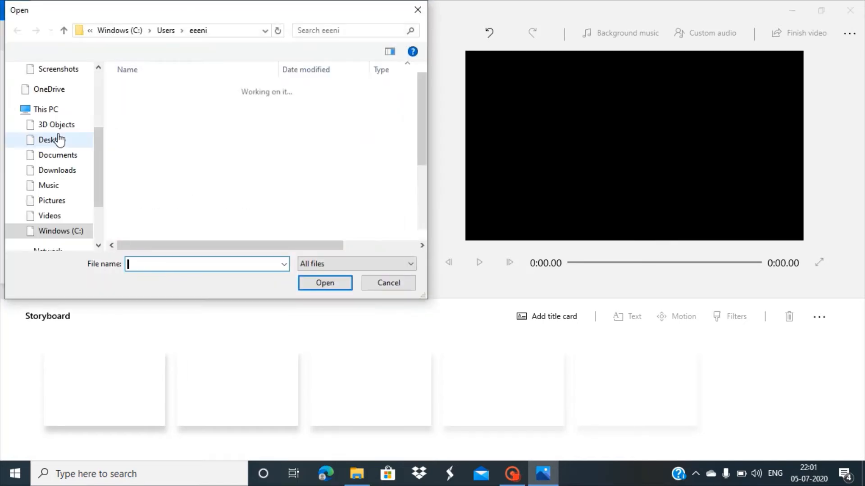
left_click(46, 109)
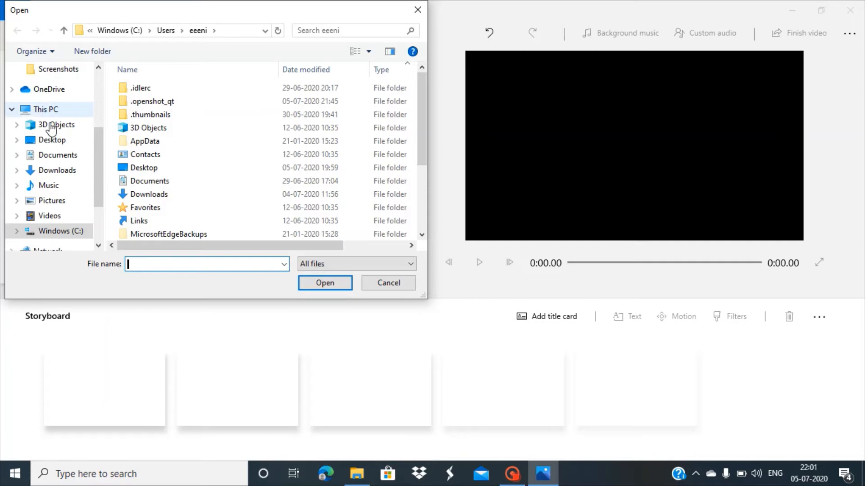
left_click(52, 140)
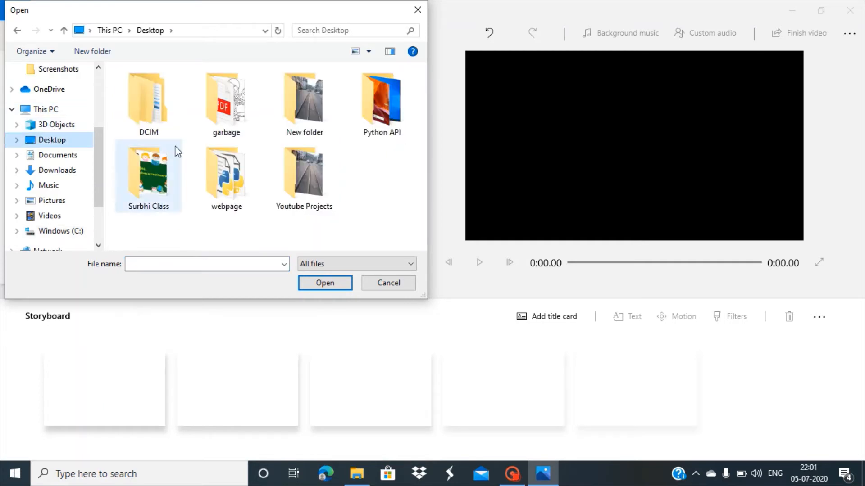
left_click(303, 103)
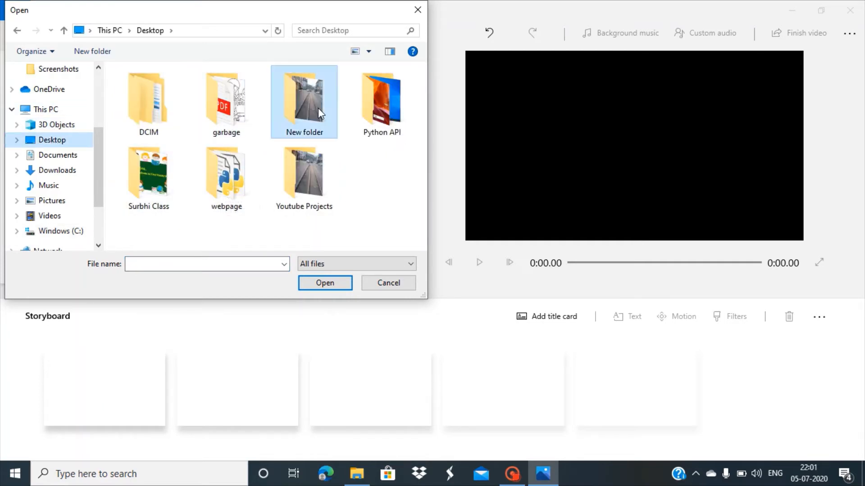
double_click(304, 96)
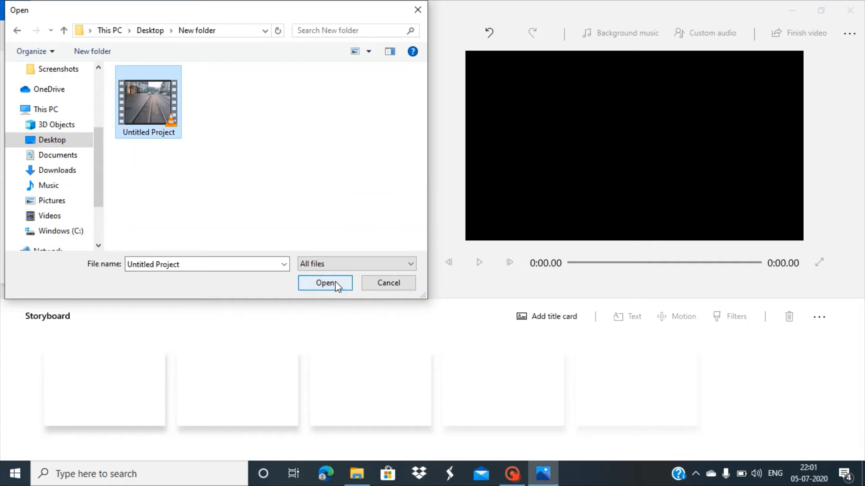
left_click(325, 283)
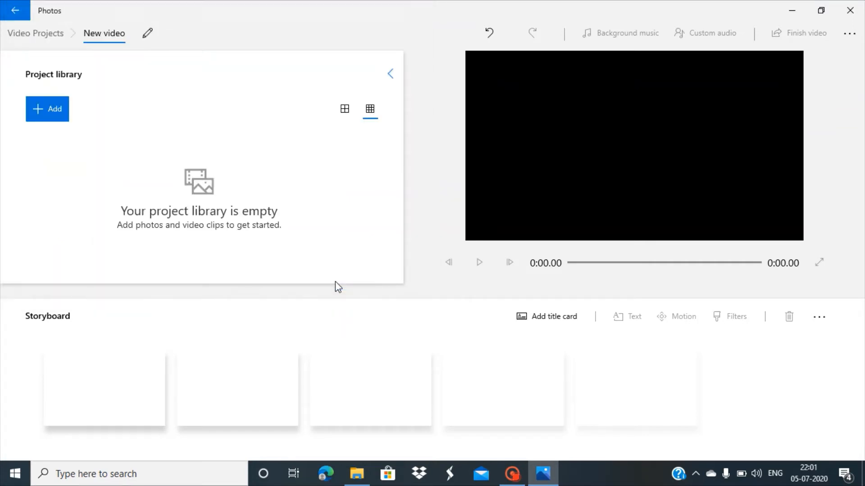
Place the imported Untitled Project clip on the storyboard and select it there.
left_click(47, 109)
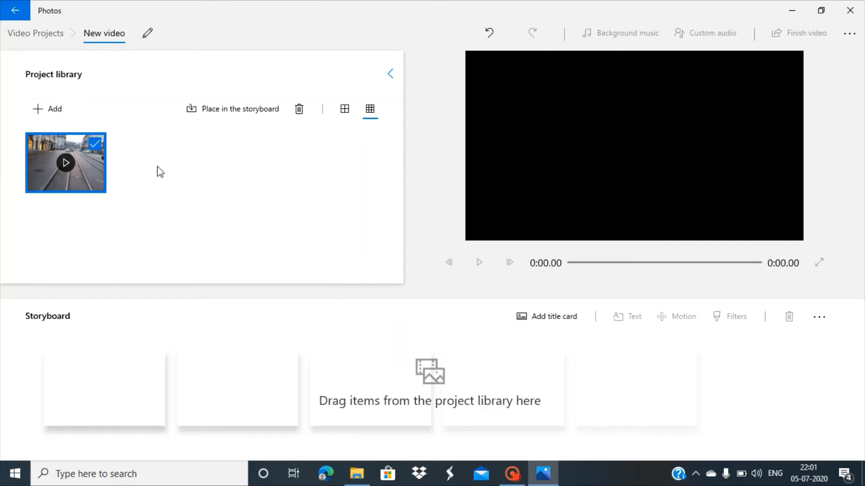
mouse_move(169, 159)
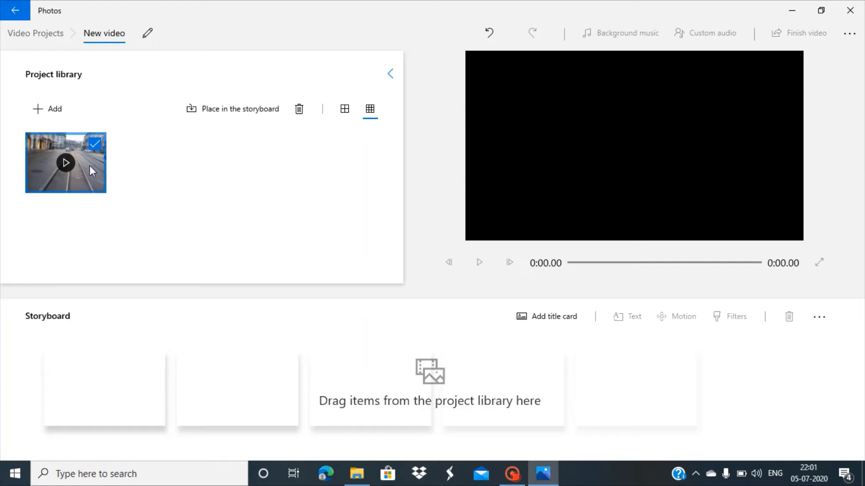
left_click(239, 108)
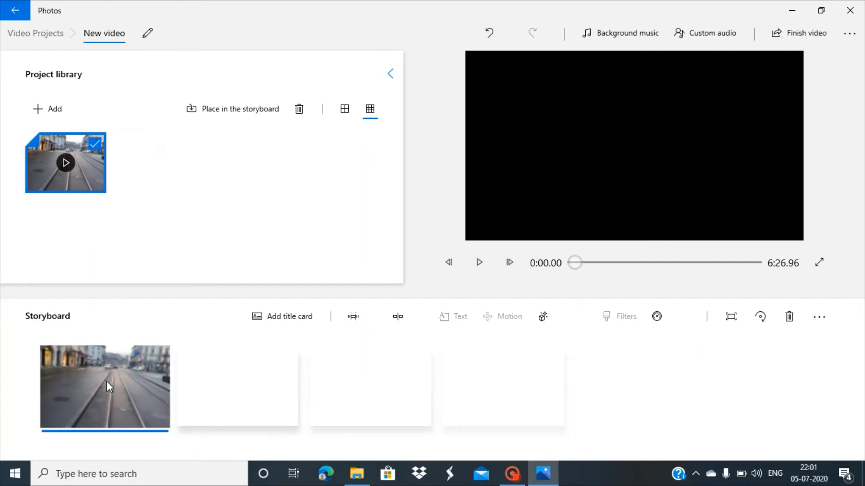
left_click(104, 388)
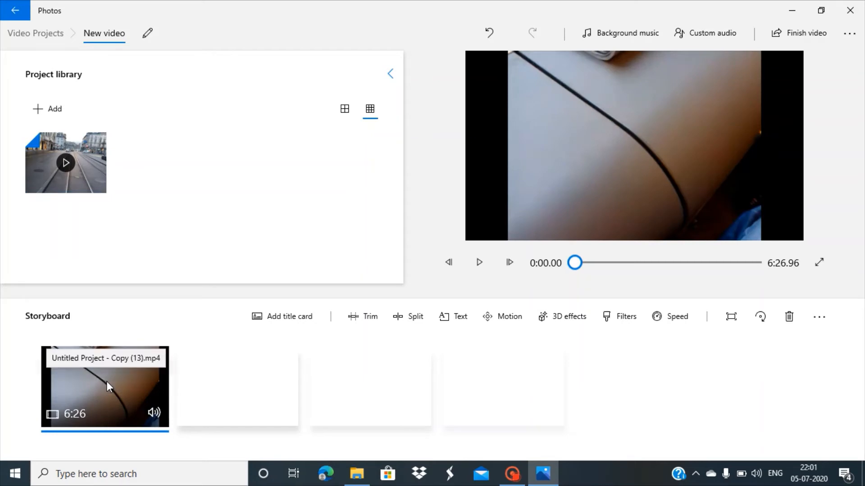
mouse_move(108, 216)
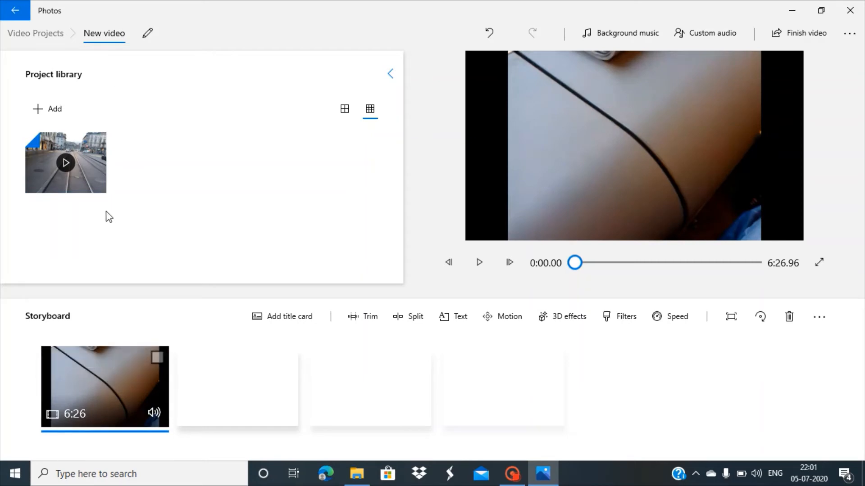
mouse_move(105, 386)
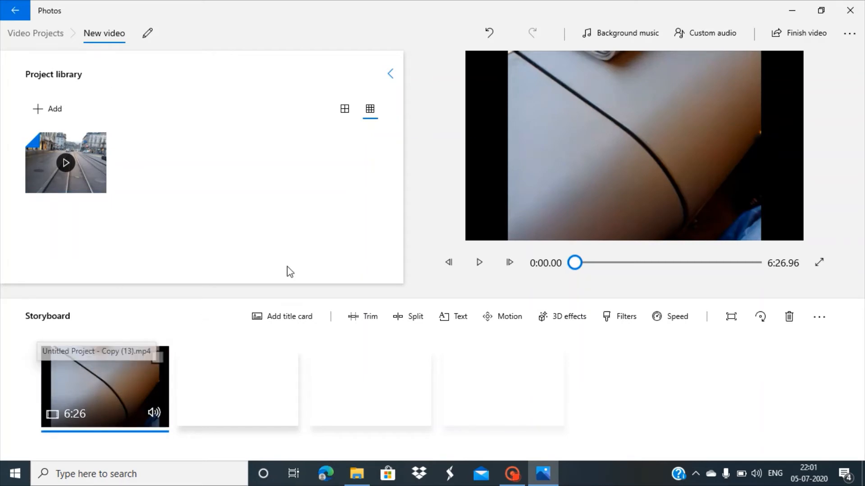
mouse_move(131, 391)
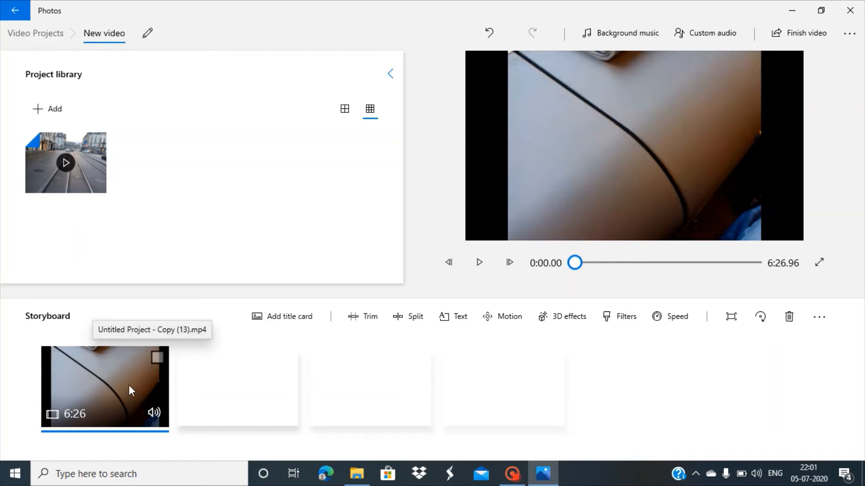
mouse_move(112, 379)
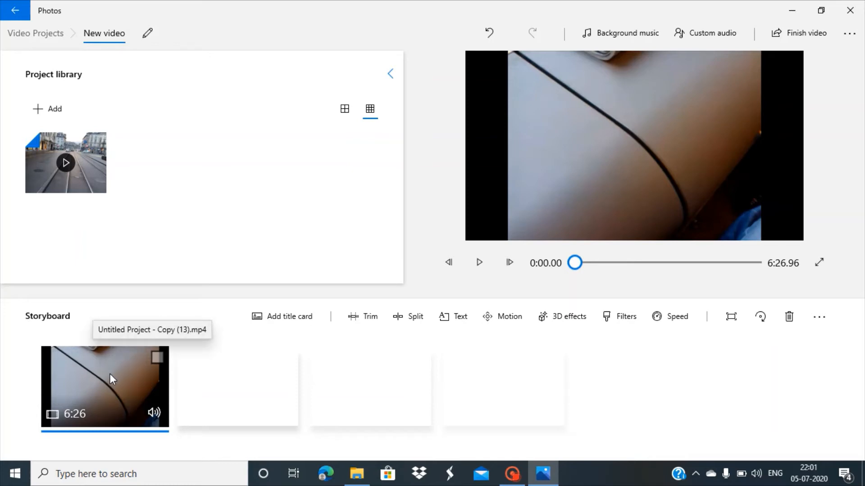
Apply Resize > Remove black bars to the storyboard tram clip.
right_click(104, 386)
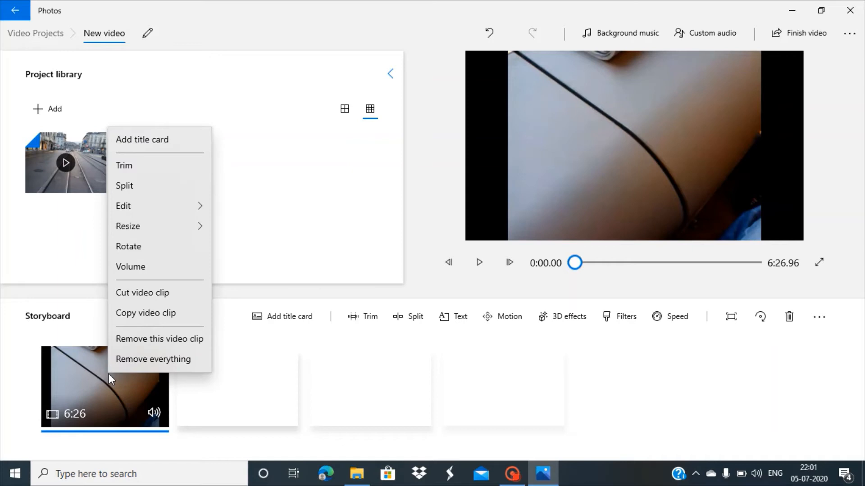
mouse_move(159, 230)
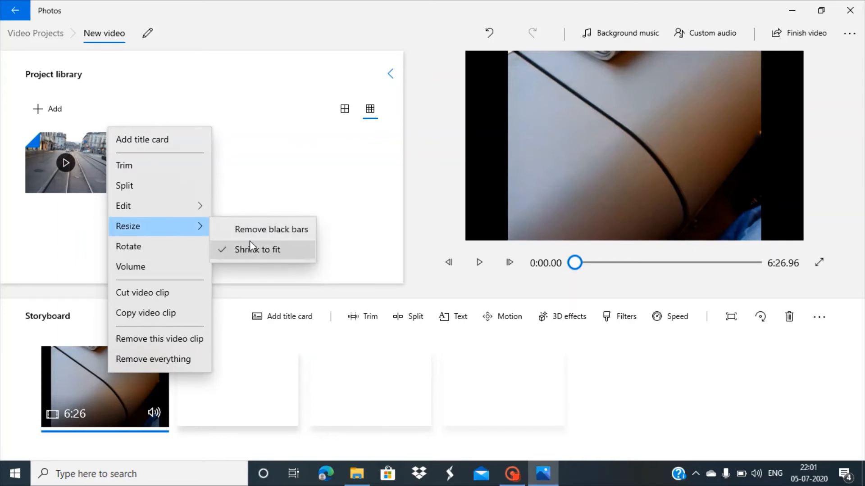
mouse_move(271, 229)
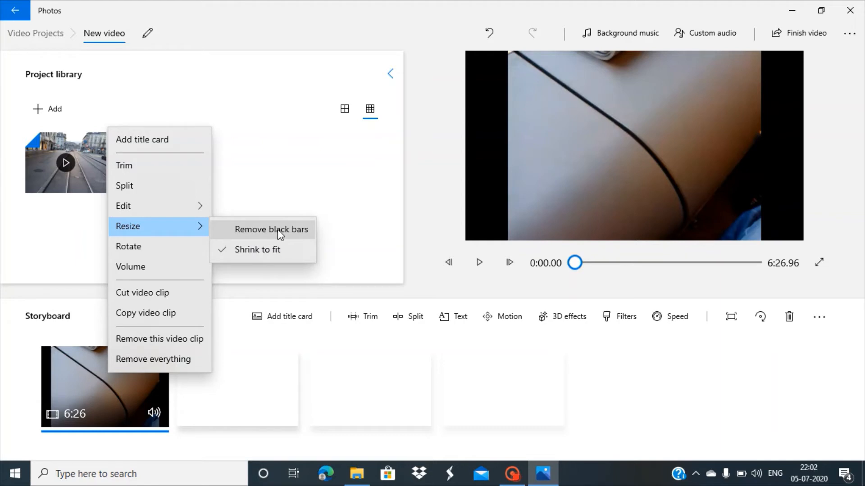
left_click(271, 229)
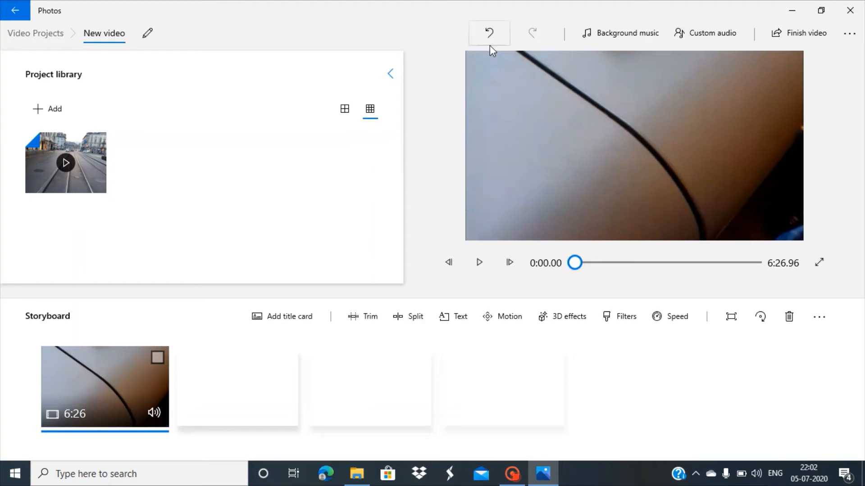
mouse_move(483, 202)
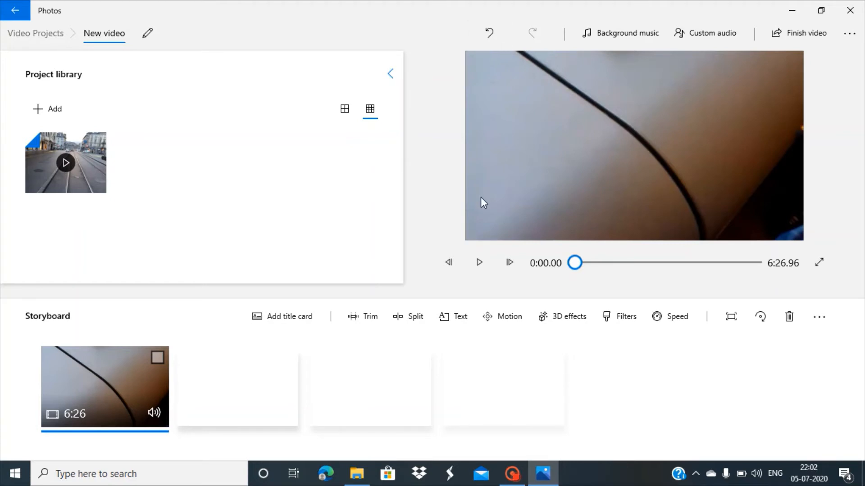
mouse_move(468, 235)
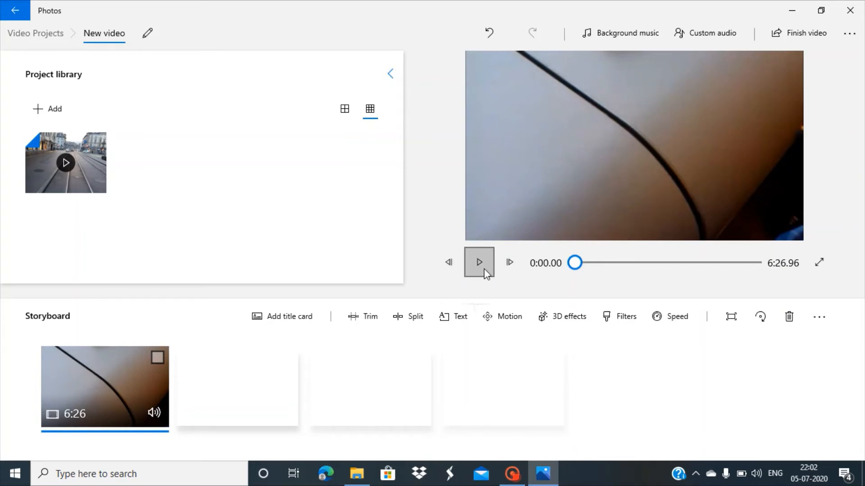
Play, pause and resume the project preview to watch the resized tram footage.
left_click(479, 262)
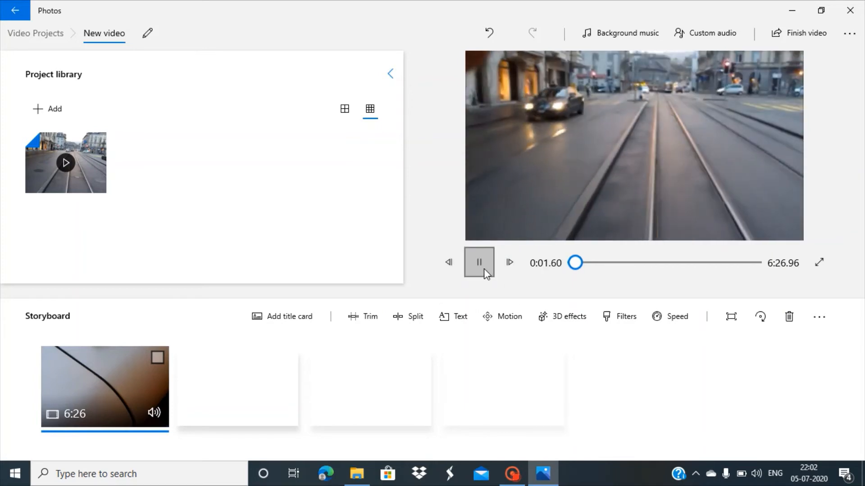
left_click(479, 262)
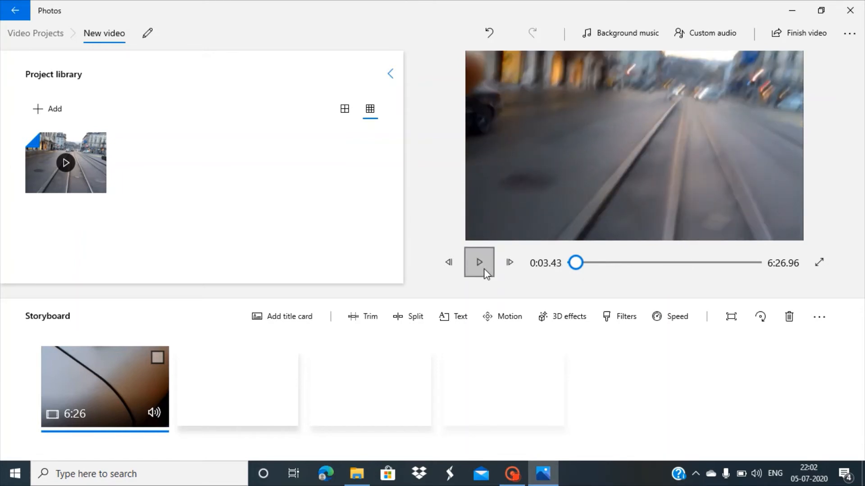
left_click(479, 262)
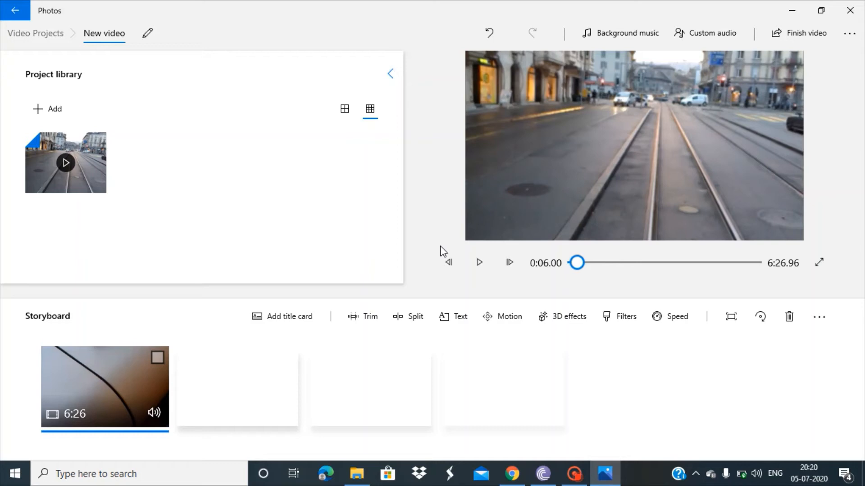
mouse_move(806, 33)
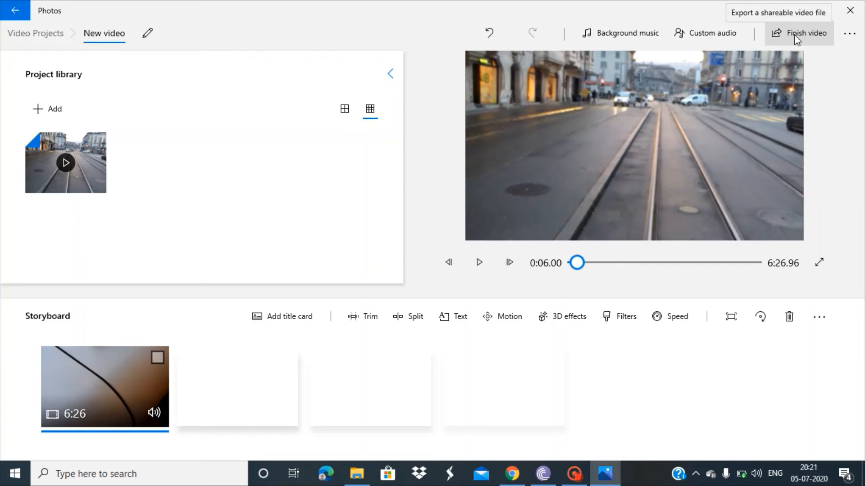
Finish the video at High 1080p and save it as New video in Desktop's New folder.
left_click(805, 33)
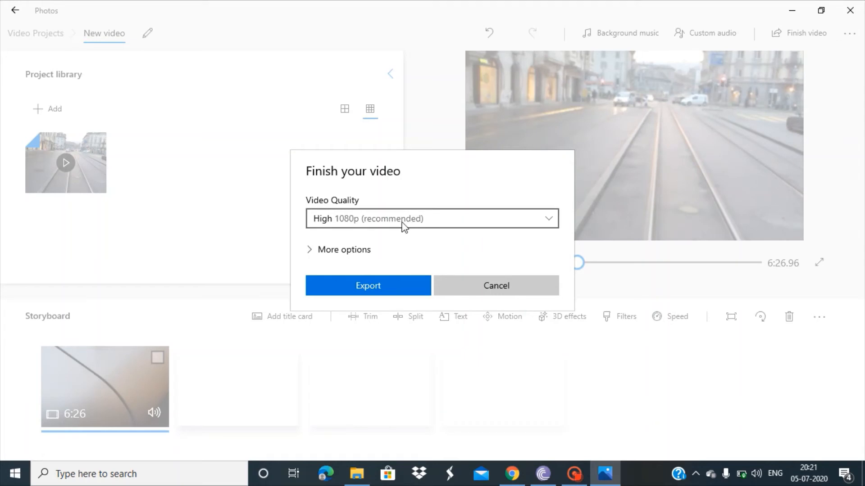
mouse_move(353, 217)
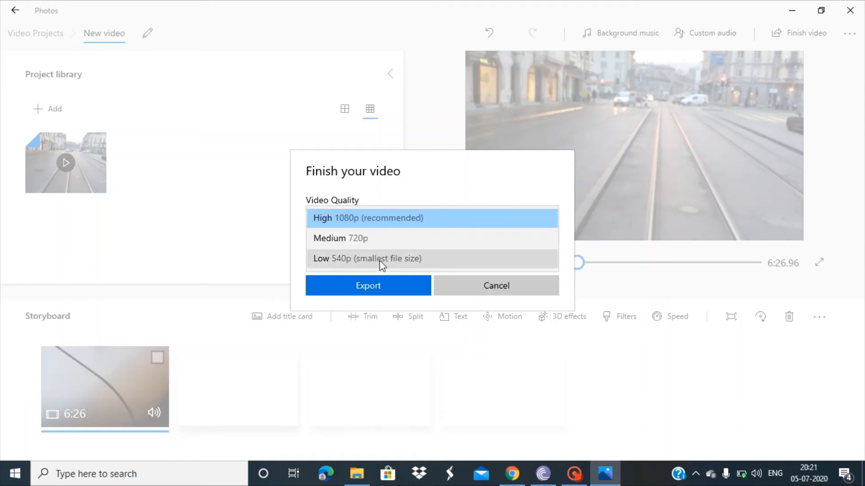
left_click(432, 218)
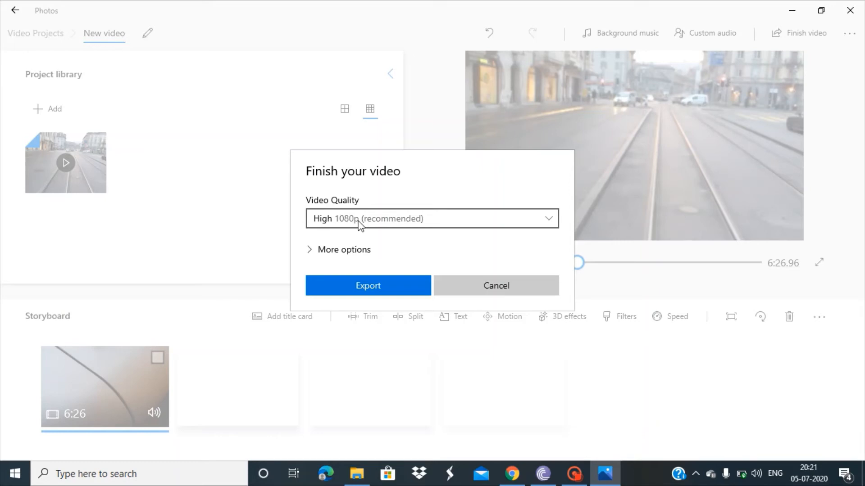
mouse_move(368, 285)
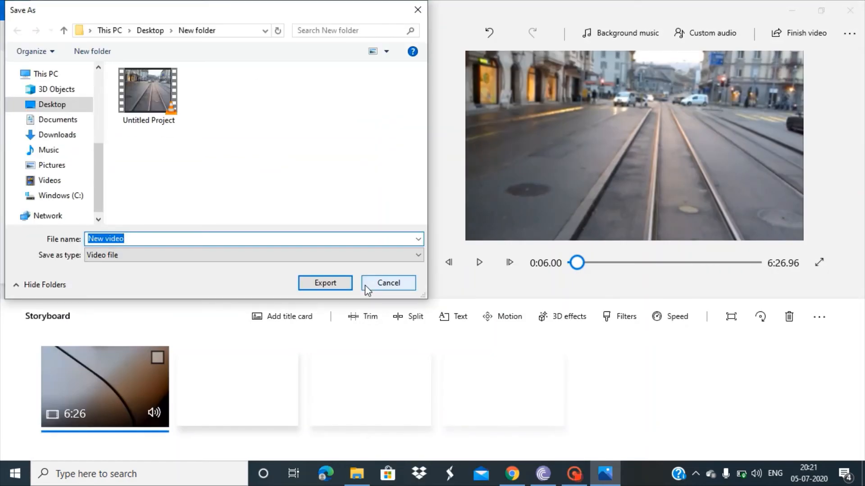
mouse_move(270, 153)
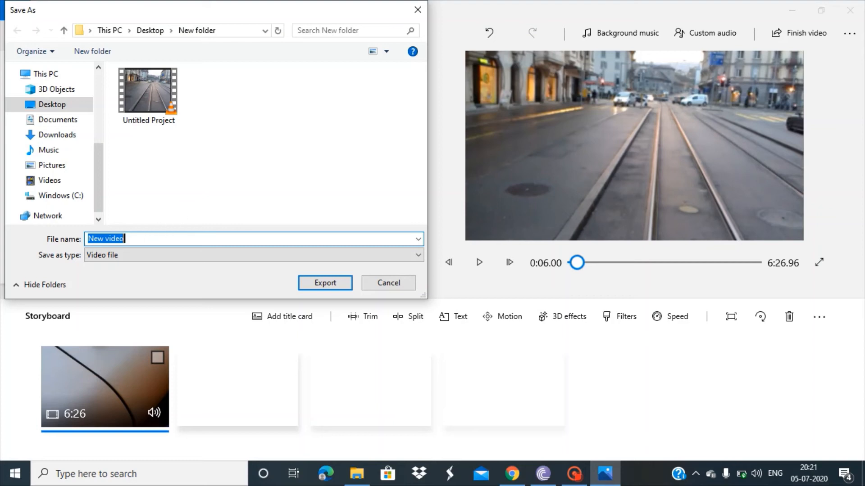
mouse_move(228, 55)
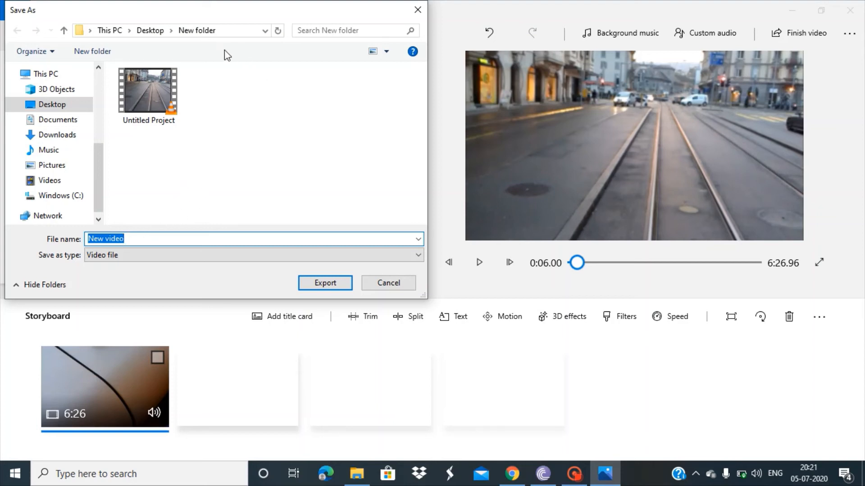
mouse_move(212, 132)
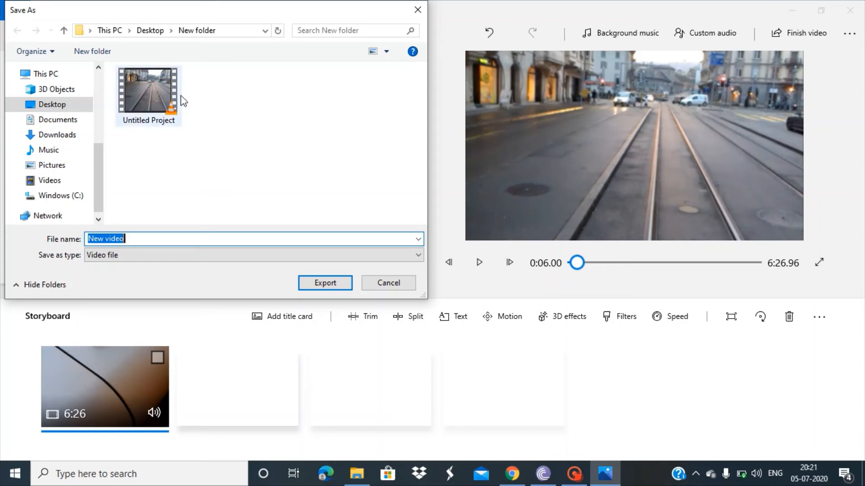
left_click(325, 282)
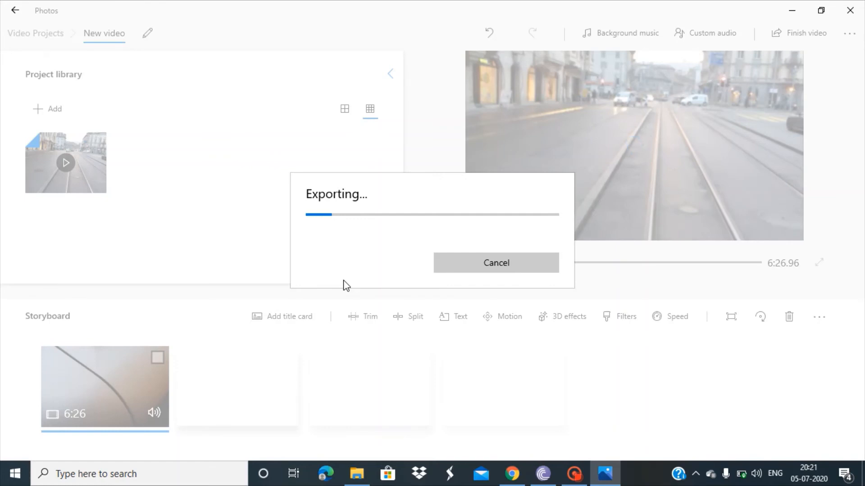
Confirm the export and let the Exporting progress run to completion.
left_click(494, 263)
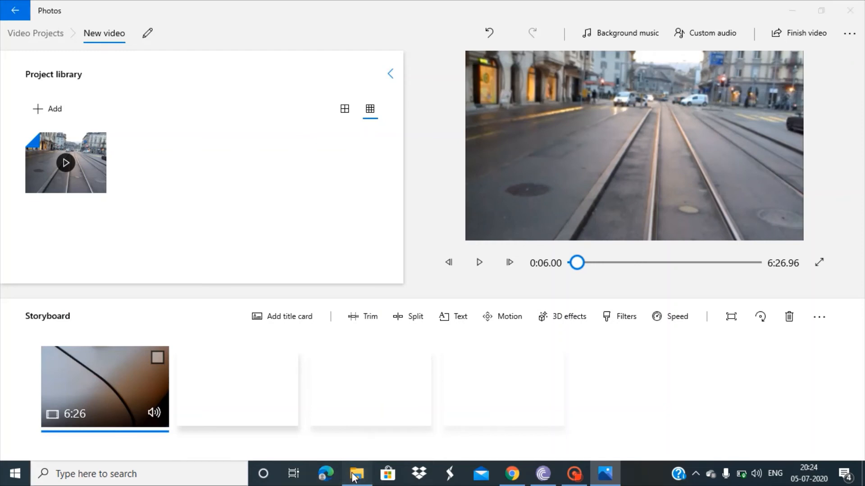
Browse to Desktop's New folder in File Explorer, play Untitled Project in VLC, then close it.
left_click(356, 474)
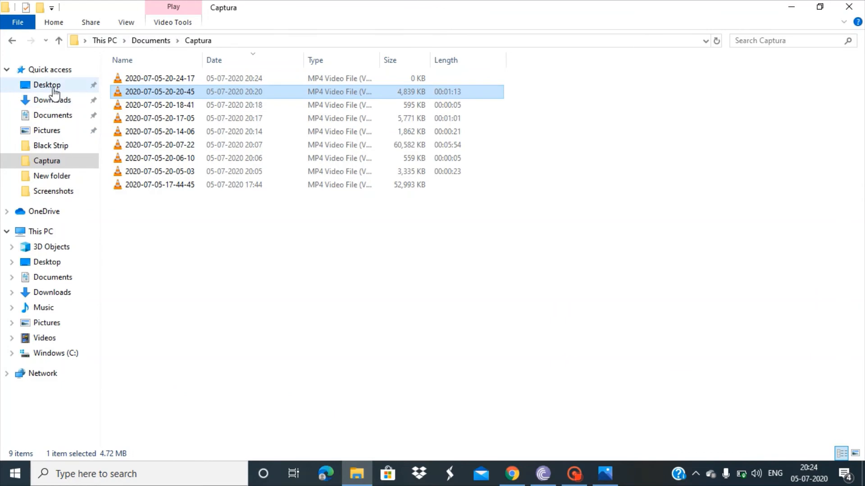
left_click(46, 85)
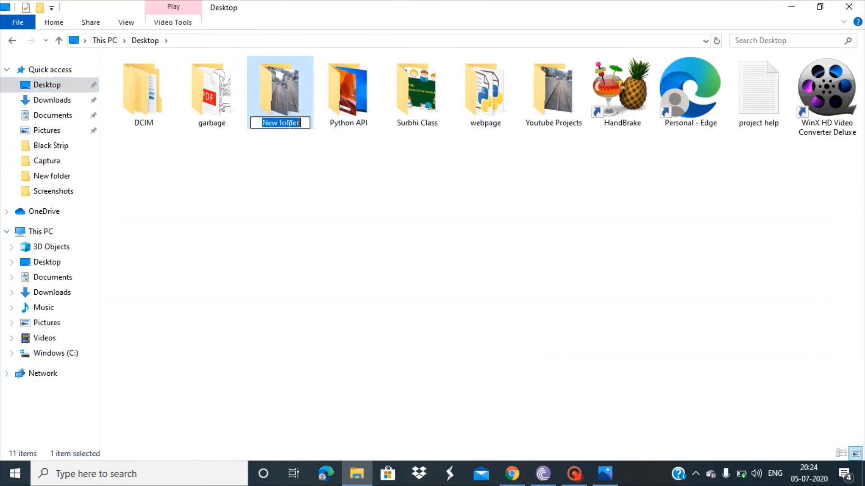
double_click(280, 88)
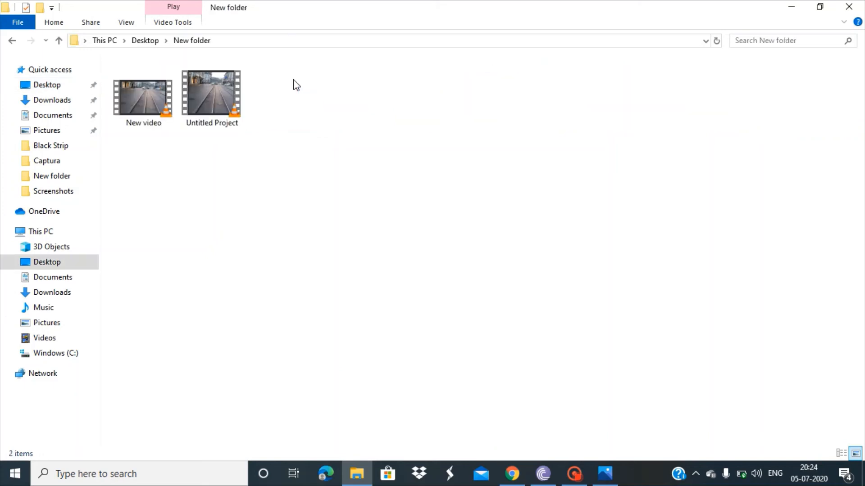
left_click(143, 99)
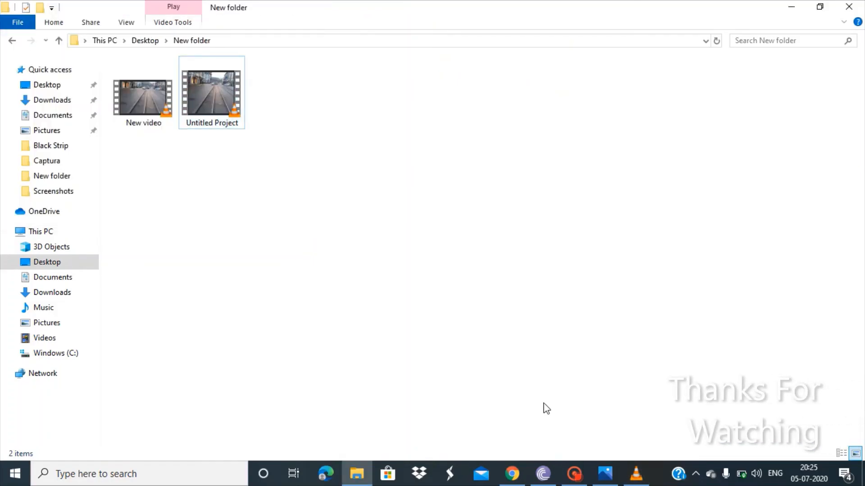
double_click(212, 92)
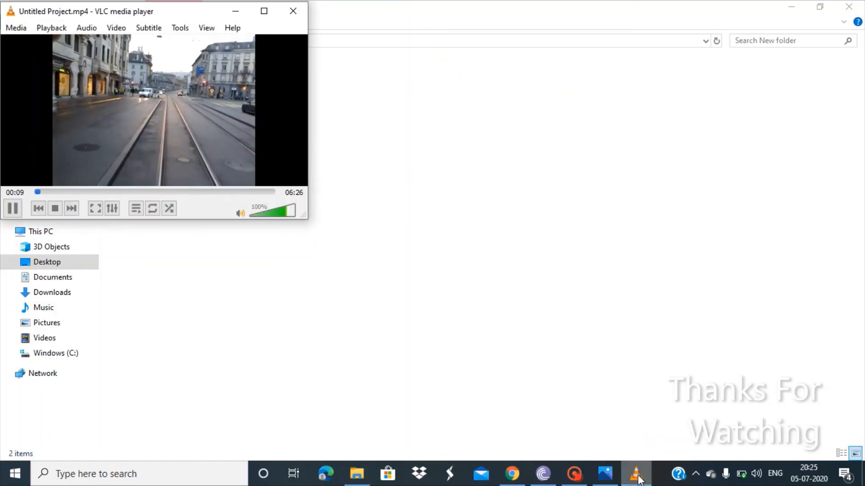
mouse_move(293, 10)
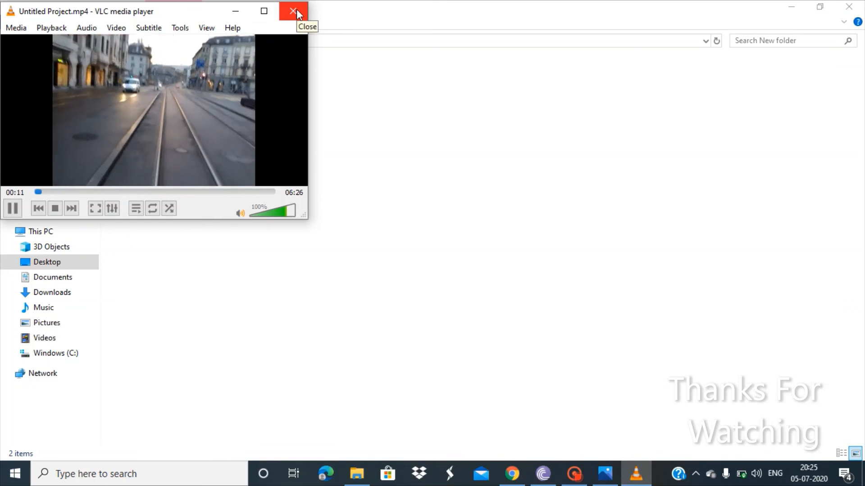
left_click(296, 11)
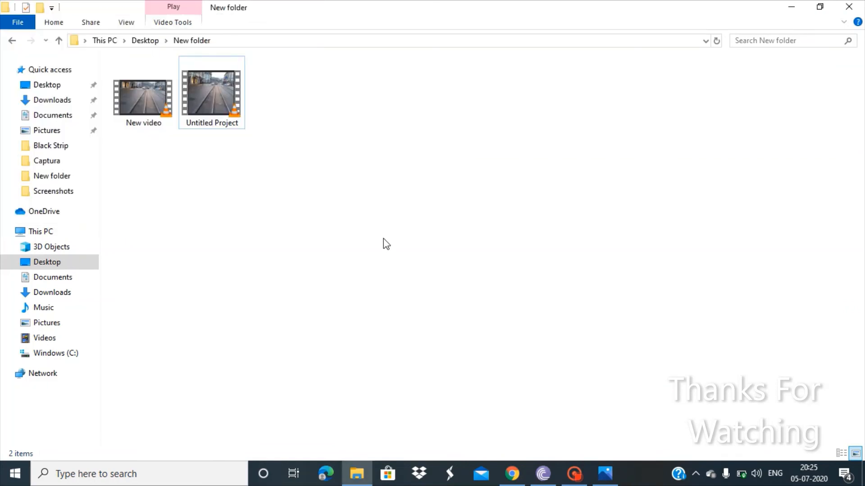